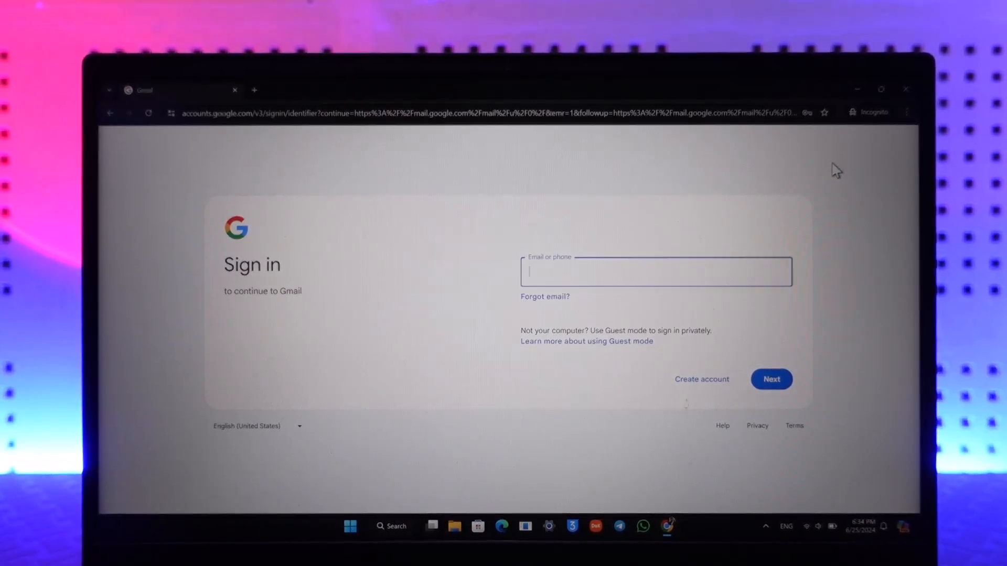
{"action": "left_click", "coordinate": [655, 272]}
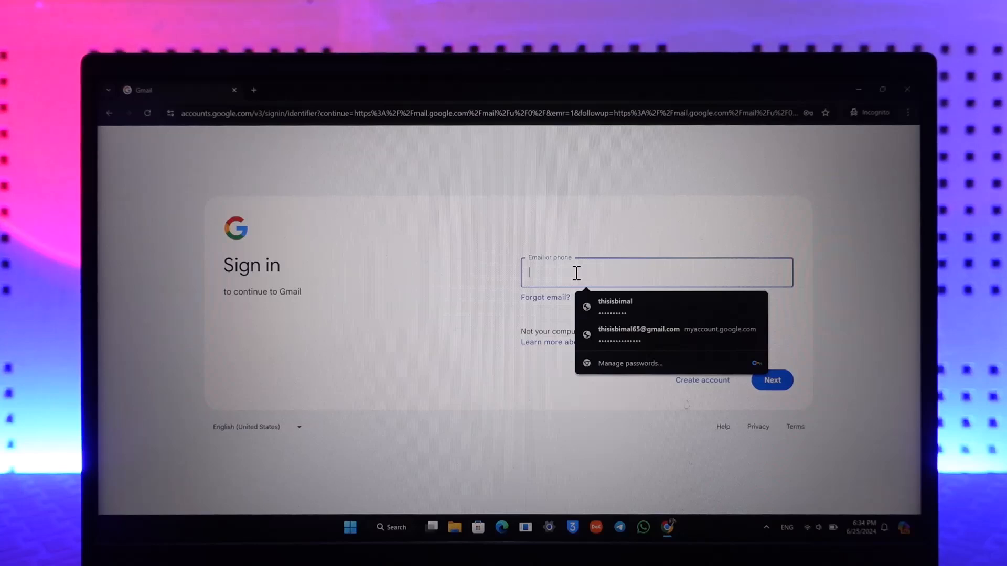